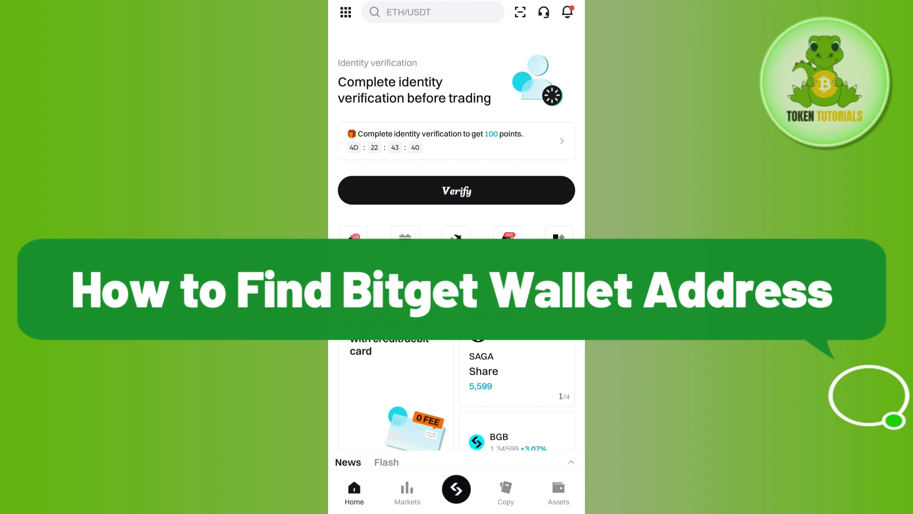
{"action": "scroll", "scroll_direction": "down", "scroll_amount": 3}
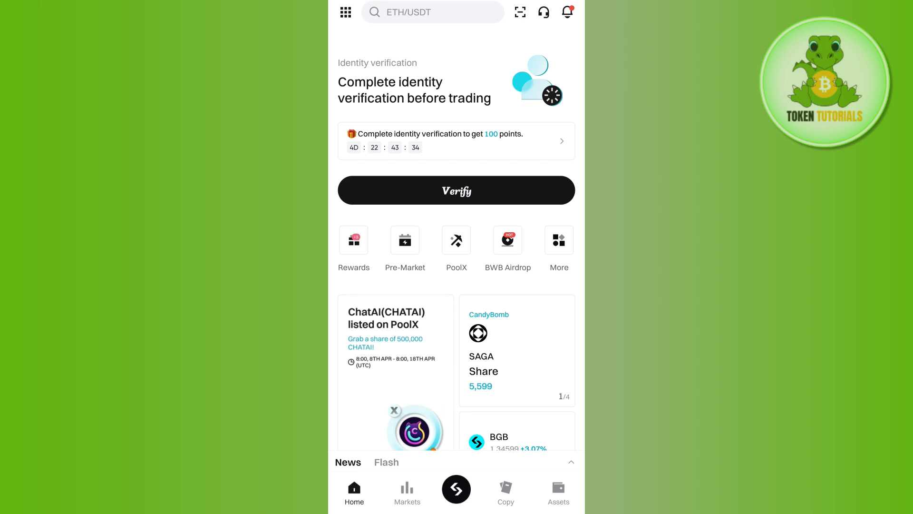
{"action": "left_click", "coordinate": [559, 239]}
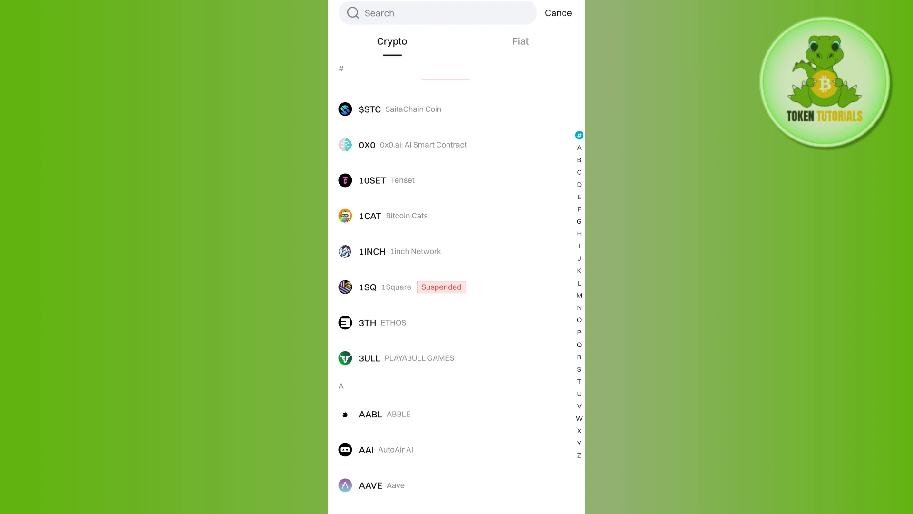
{"action": "scroll", "scroll_direction": "down", "scroll_amount": 3}
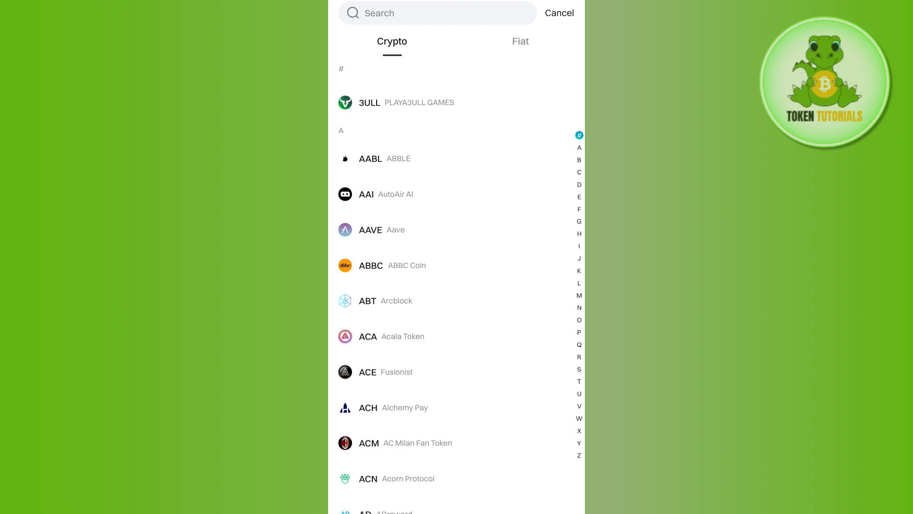
{"action": "left_click", "coordinate": [437, 14]}
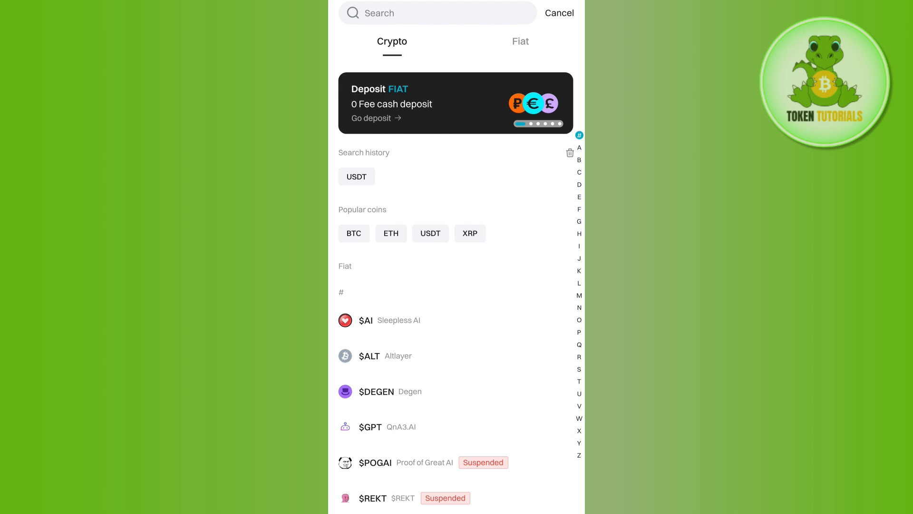
{"action": "scroll", "scroll_direction": "down", "scroll_amount": 3}
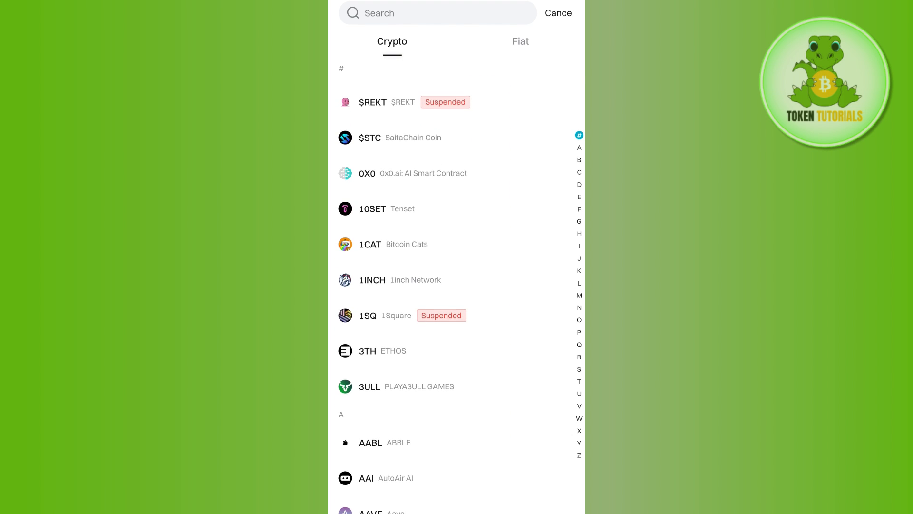